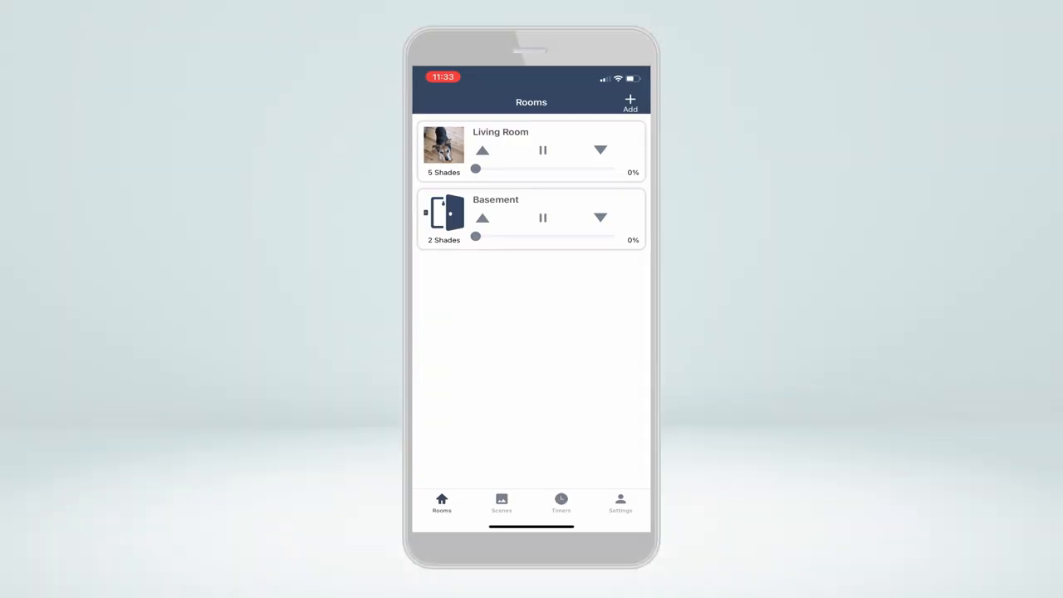
- Set the Living Room's Middle Left shade to 100%, then settle it at 77%
left_click(502, 131)
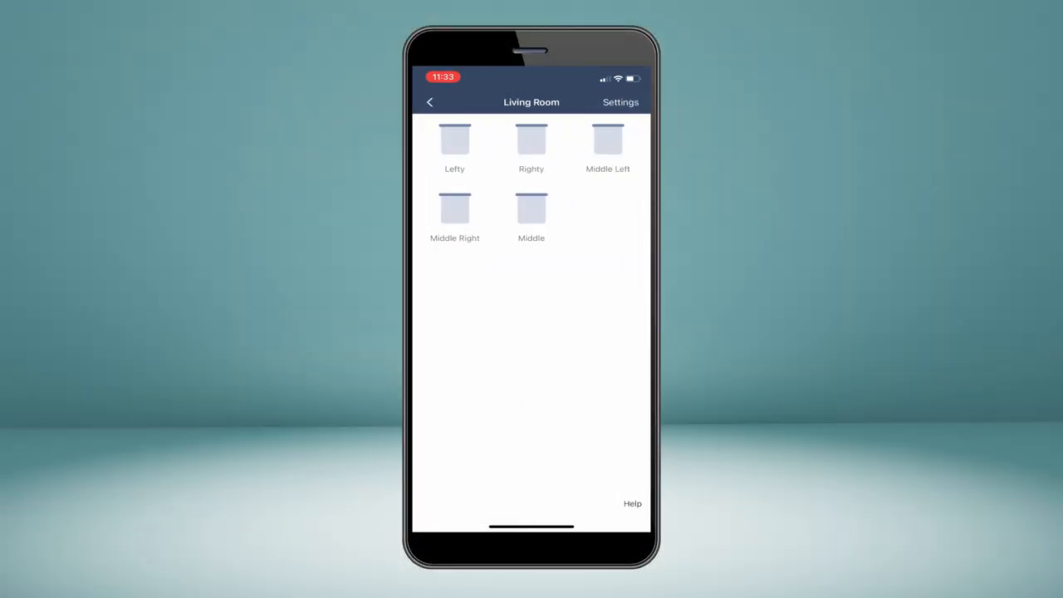
left_click(608, 139)
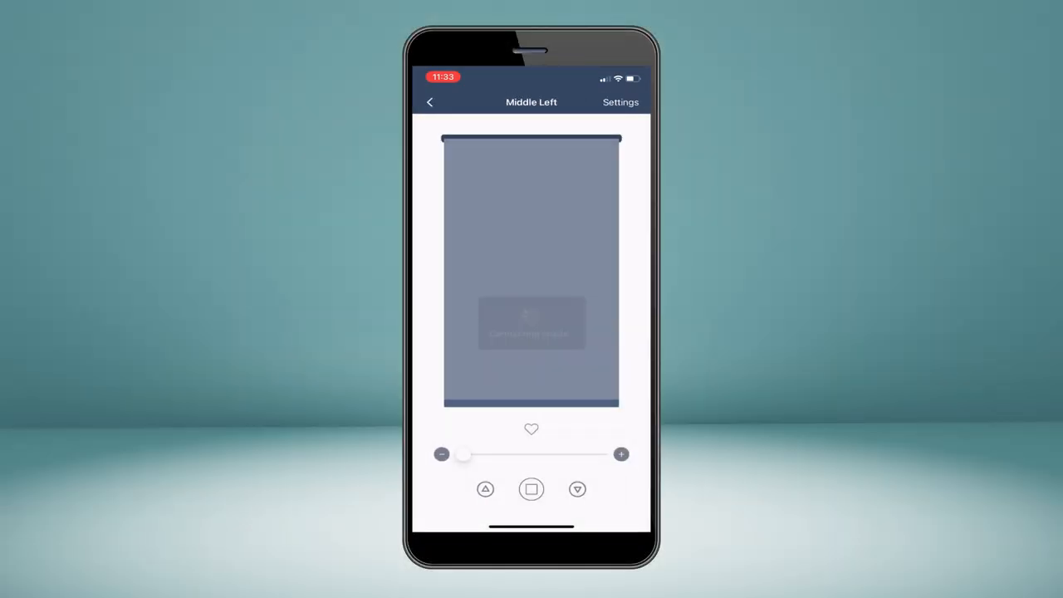
left_click_drag(464, 455, 602, 455)
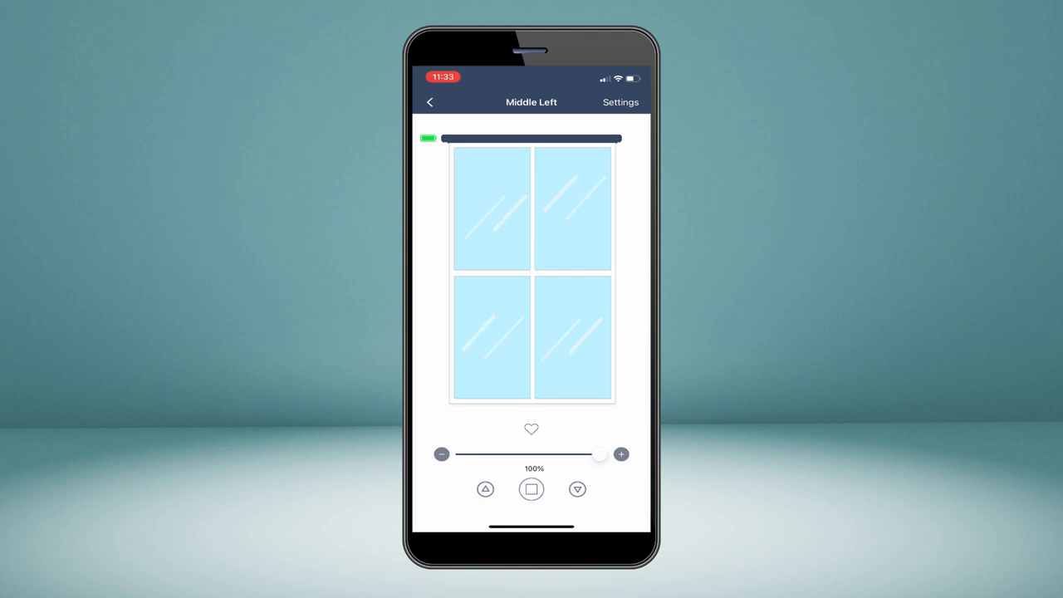
left_click_drag(601, 455, 562, 456)
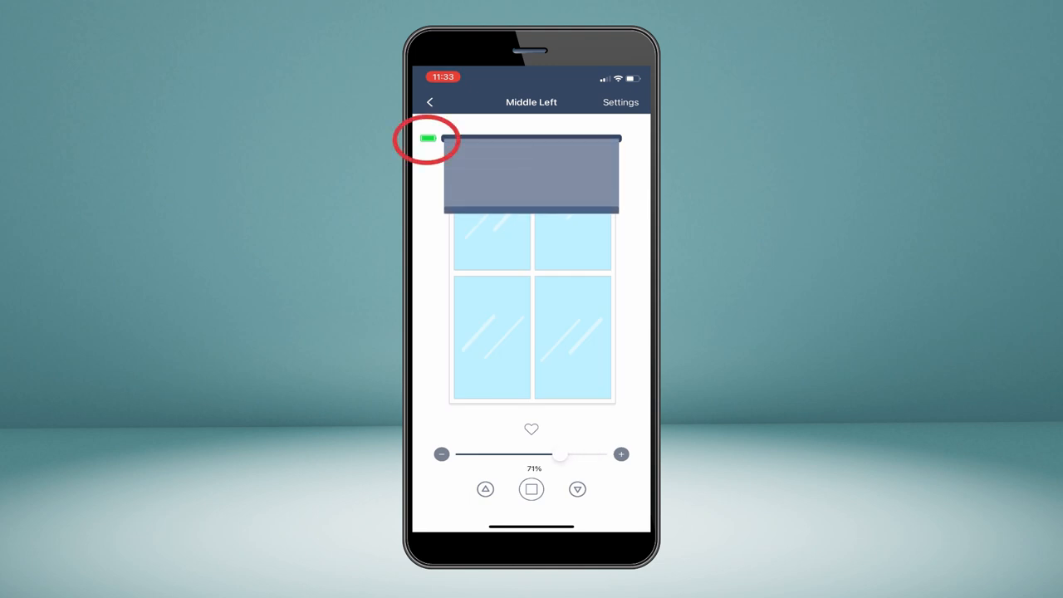
- Return from the shade controls and bring up the My Shades list
left_click(430, 102)
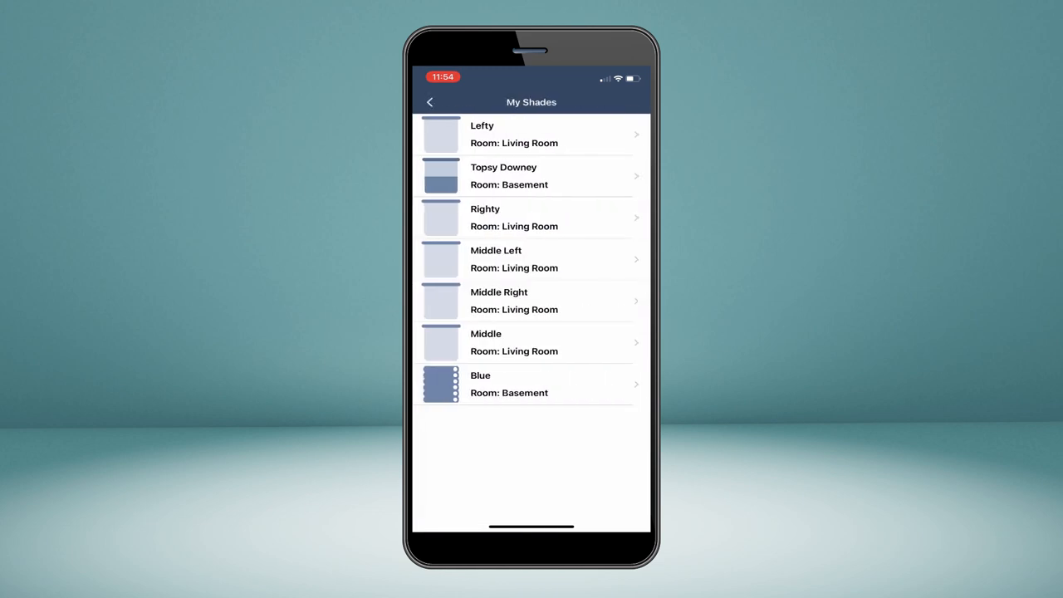
left_click(531, 259)
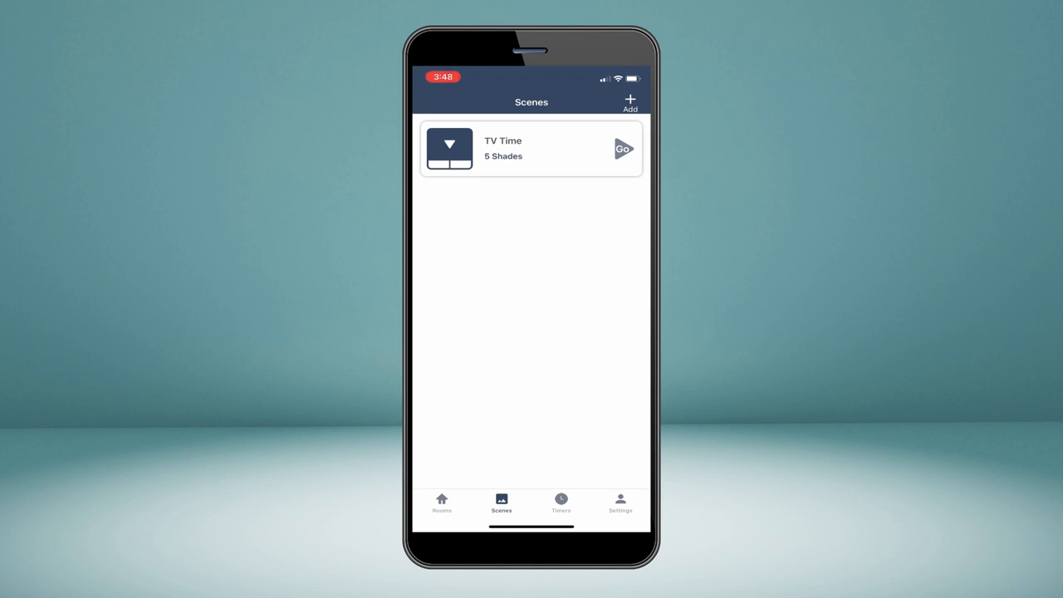
left_click(531, 149)
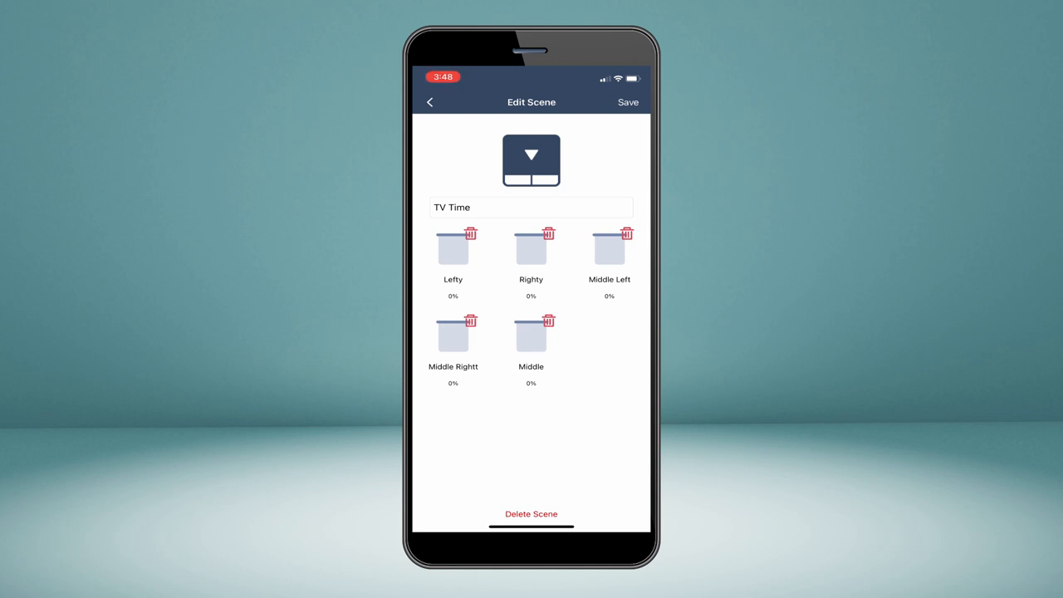
left_click(628, 103)
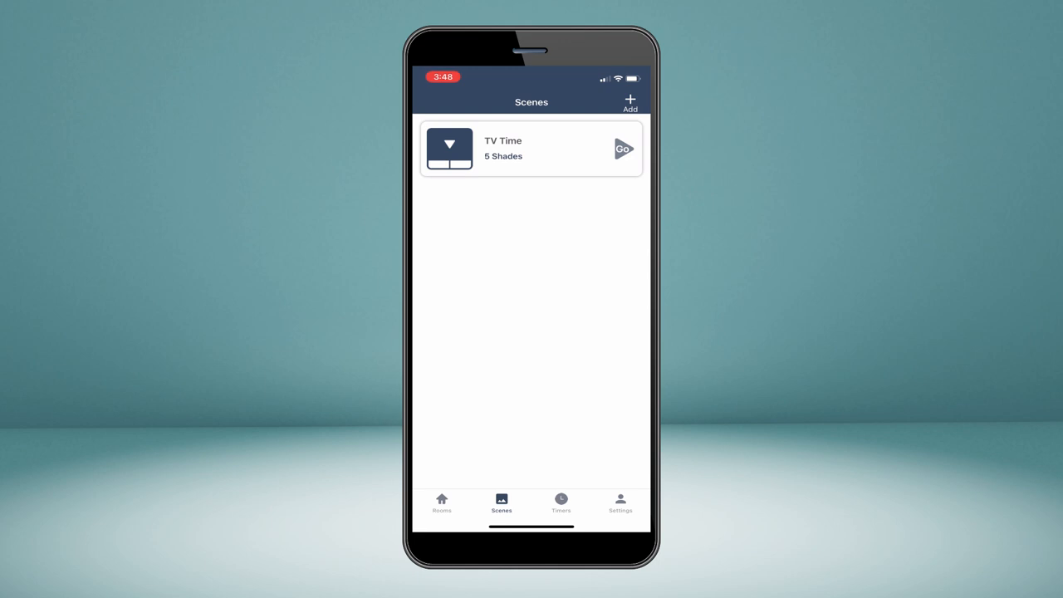